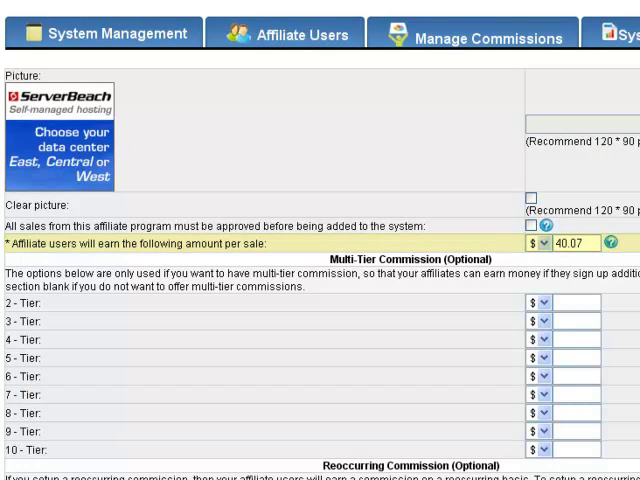
scroll("down", 3)
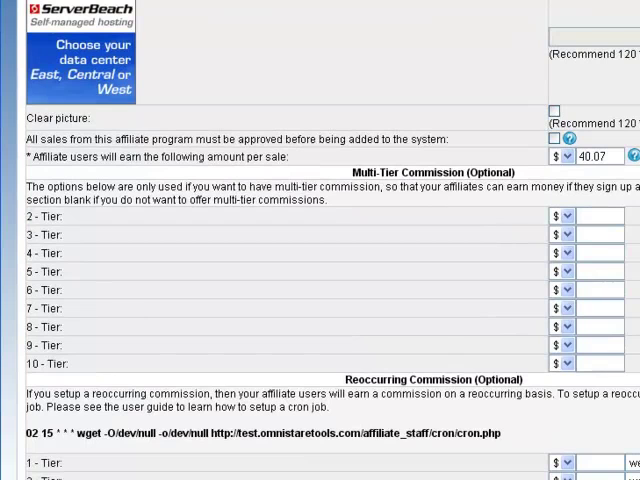